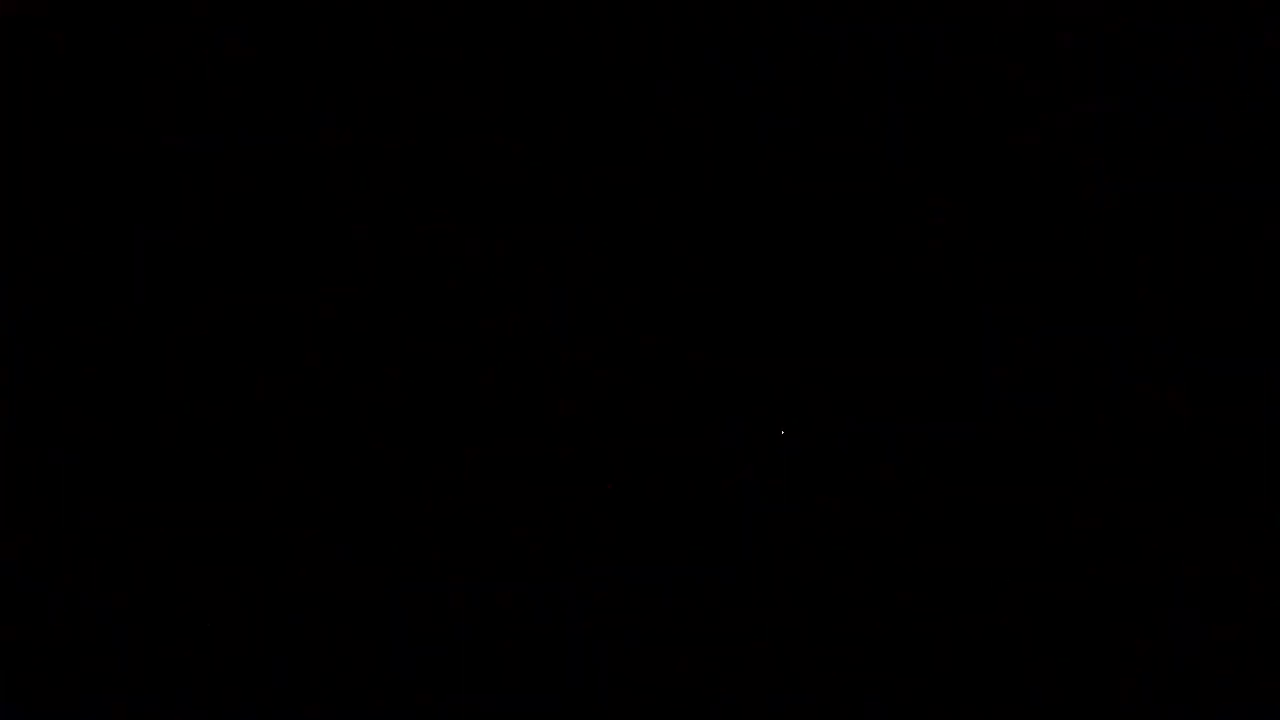
mouse_move(1244, 96)
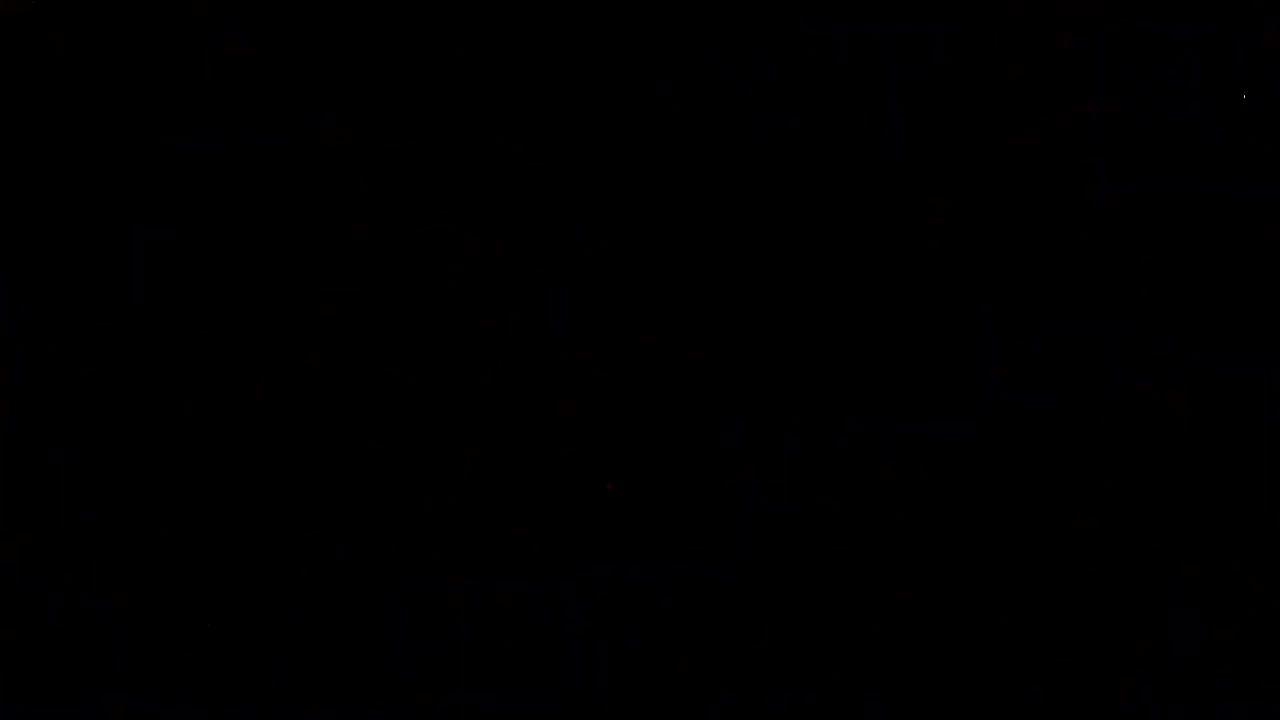